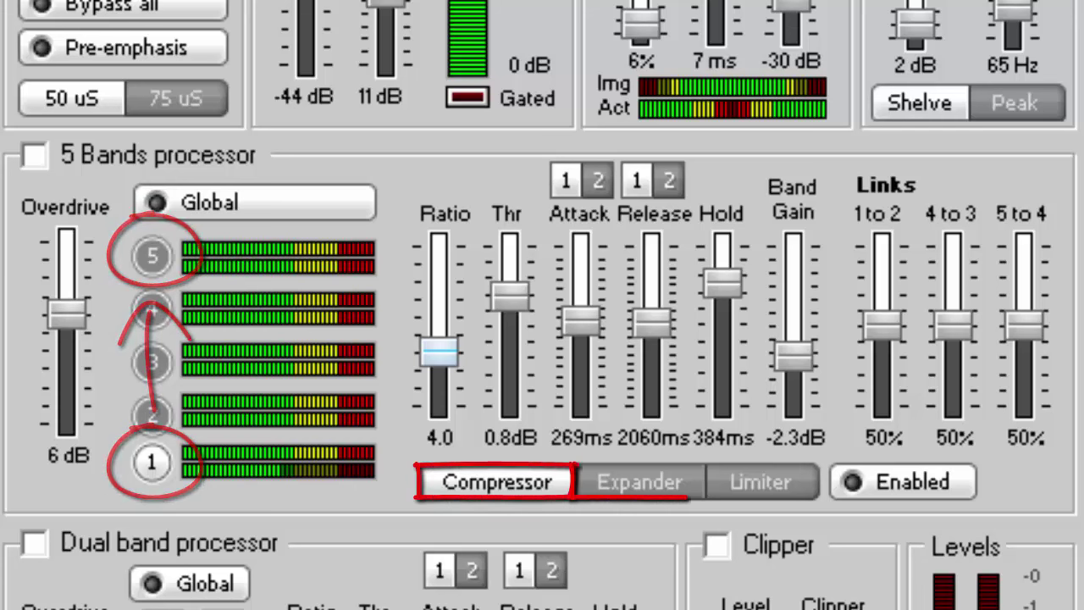
Switch the 5 Bands panel to the Expander view showing ratio 2.5, threshold -30.0 dB, release 300 ms.
{"action": "left_click", "coordinate": [900, 481]}
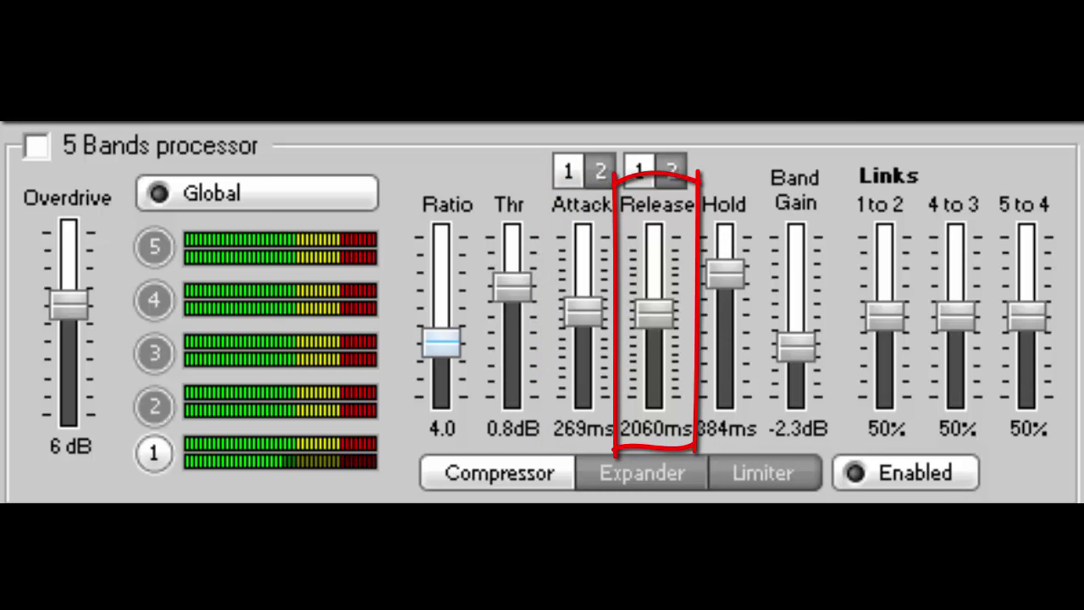
{"action": "left_click", "coordinate": [495, 473]}
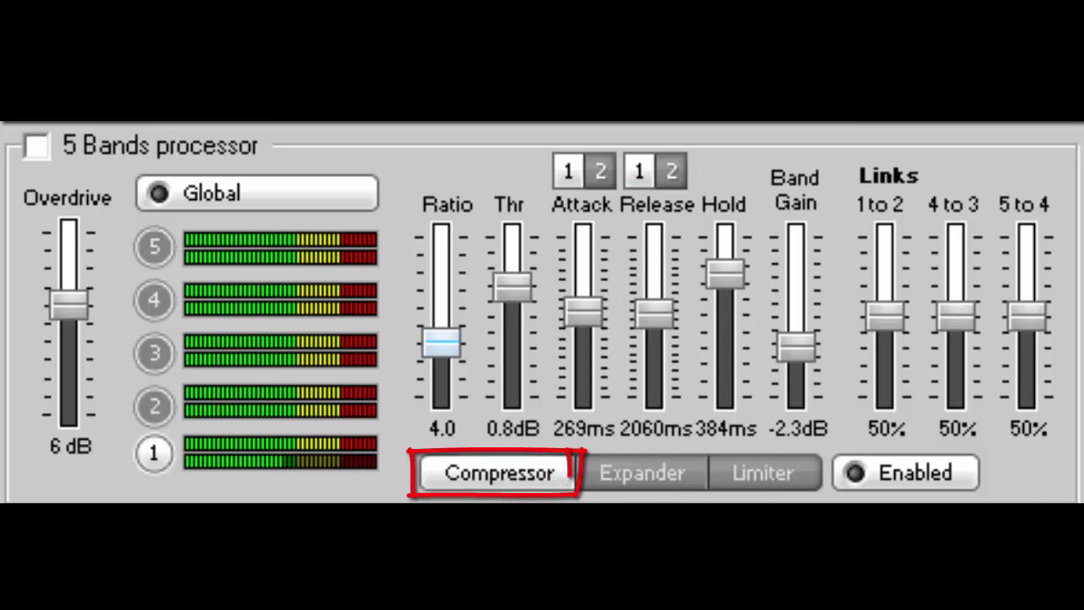
{"action": "left_click", "coordinate": [763, 473]}
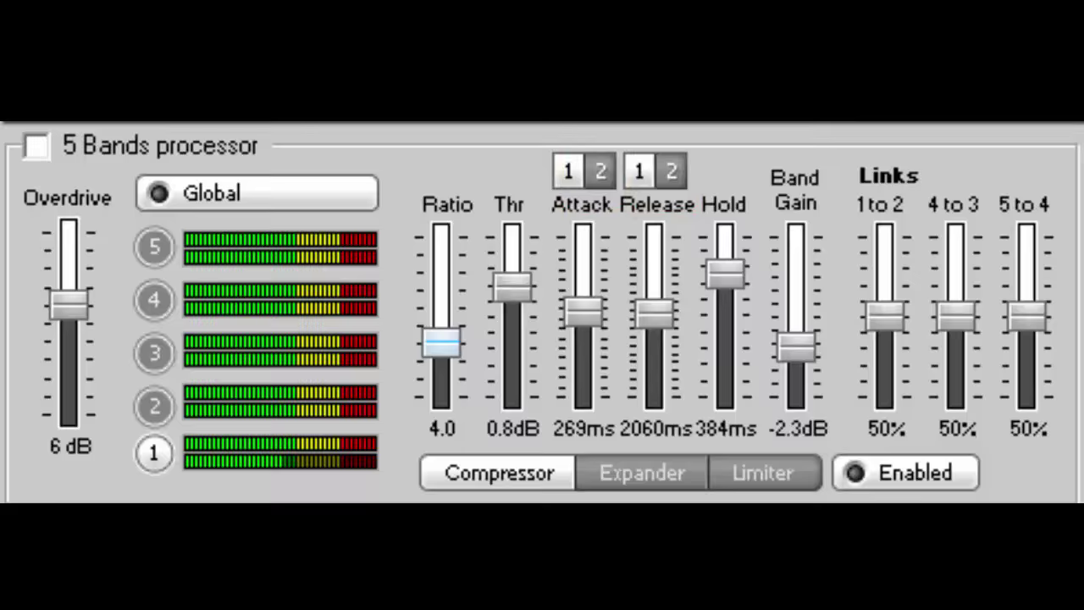
{"action": "scroll", "scroll_direction": "down", "scroll_amount": 3}
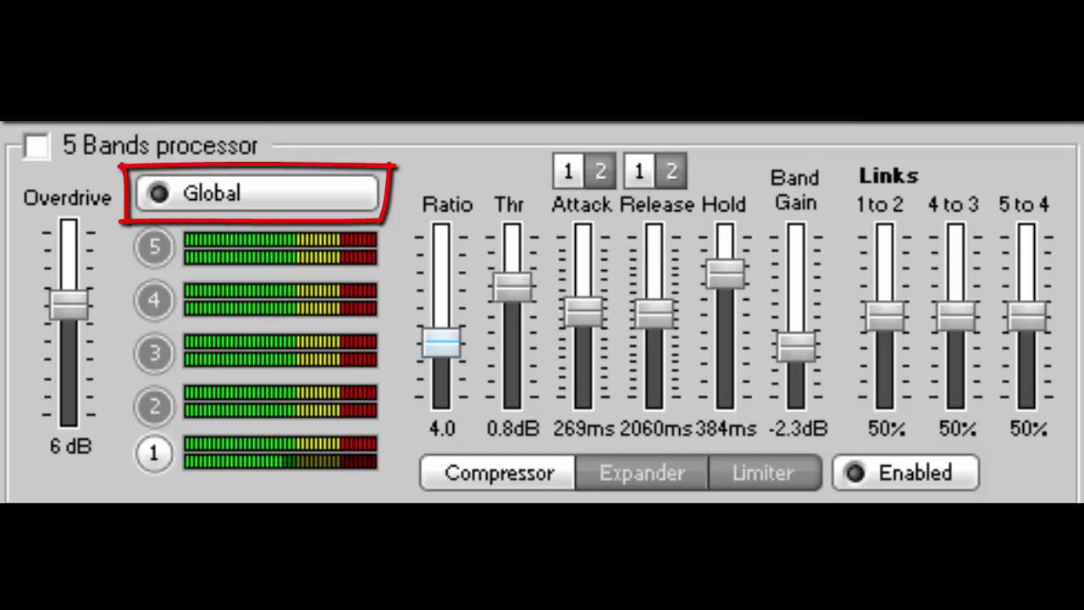
{"action": "left_click", "coordinate": [254, 193]}
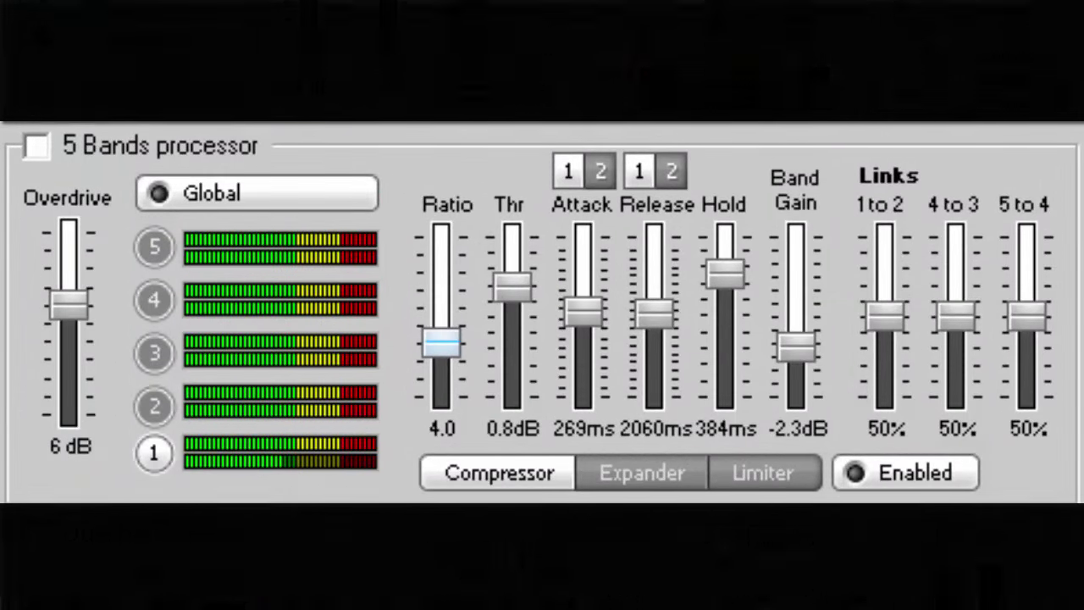
{"action": "left_click", "coordinate": [639, 473]}
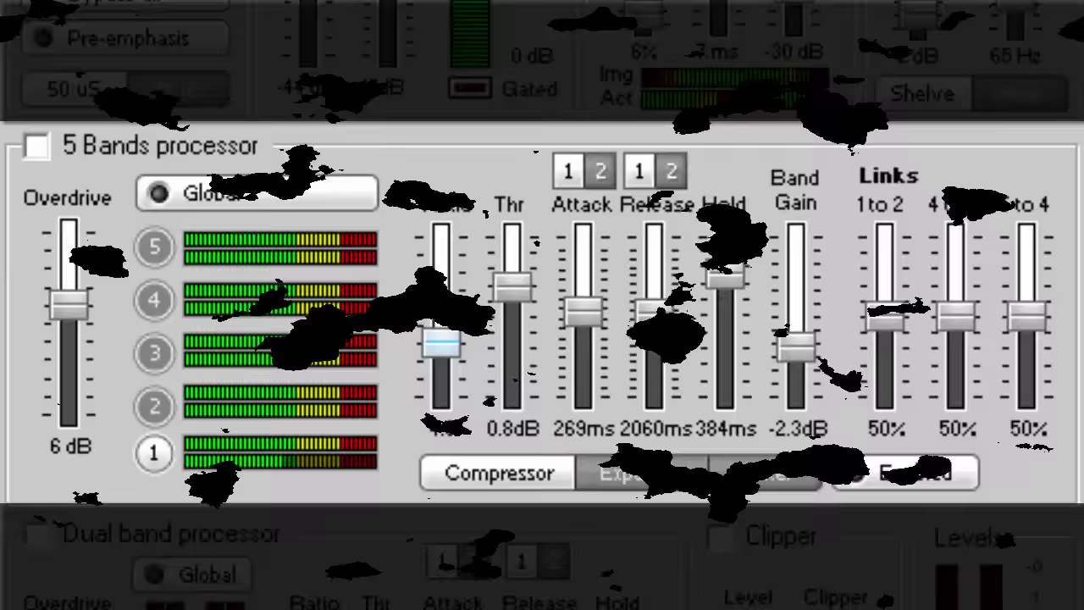
{"action": "left_click", "coordinate": [641, 473]}
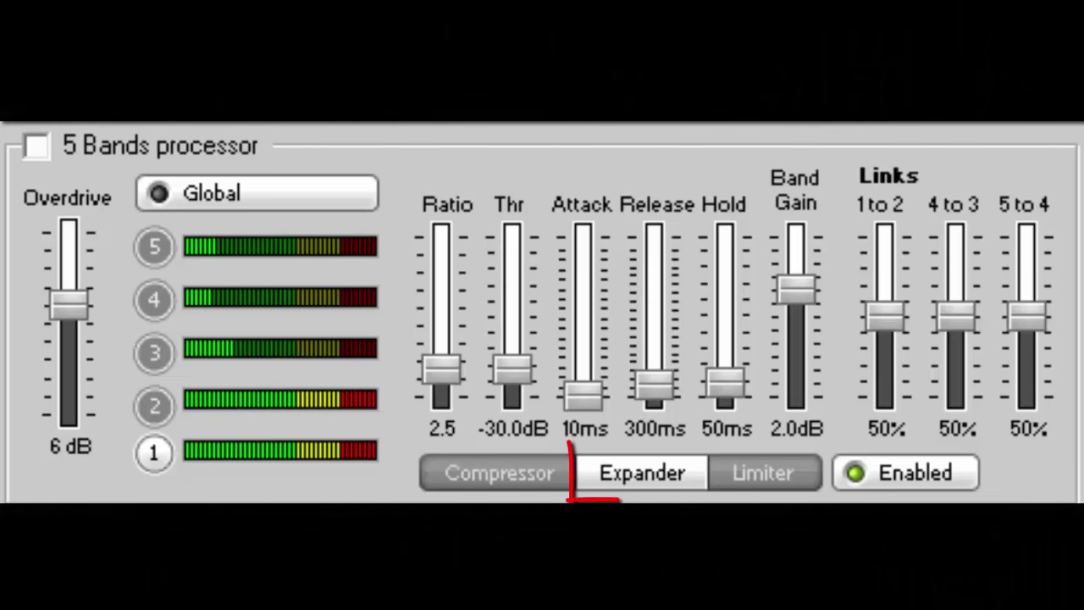
Switch to the Limiter view showing threshold -9.0 dB, attack 20 ms, release 100 ms, hold 12 ms.
{"action": "left_click", "coordinate": [640, 473]}
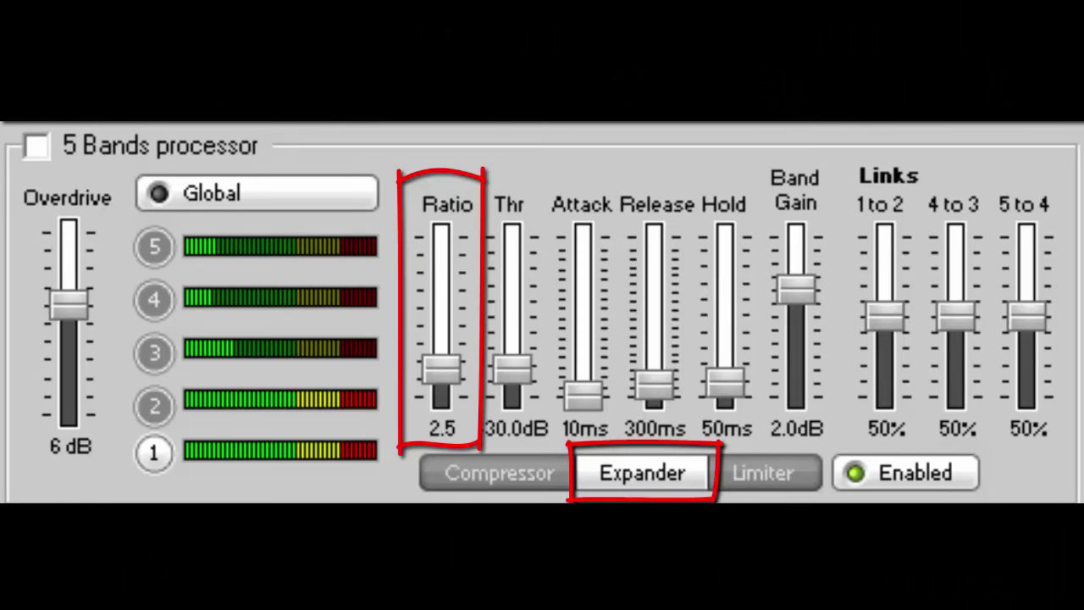
{"action": "left_click", "coordinate": [763, 473]}
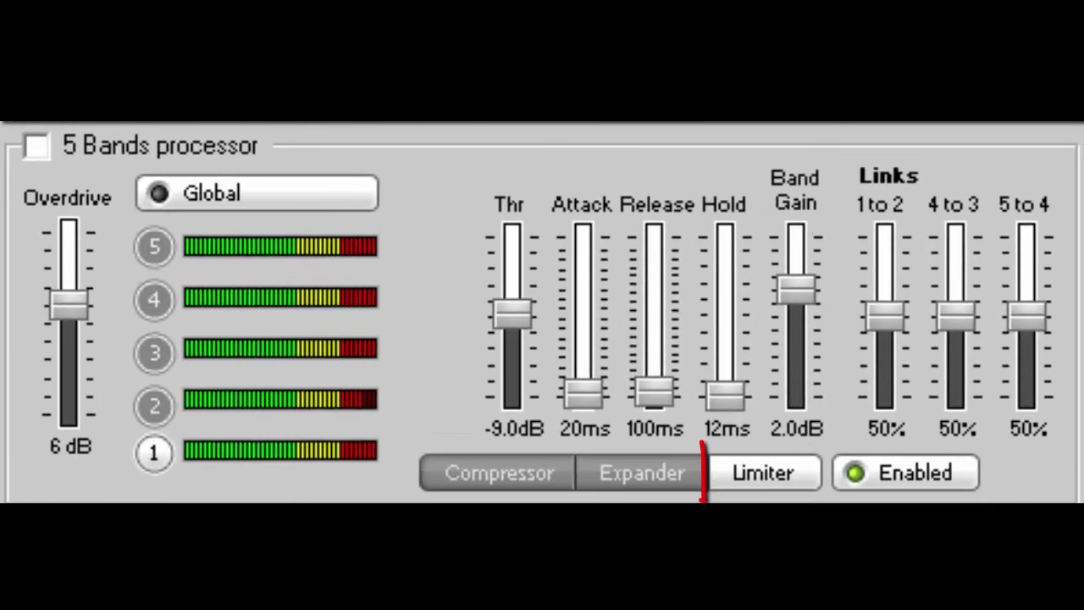
Return to the Expander view with ratio 2.5, threshold -30 dB, attack 10 ms.
{"action": "left_click", "coordinate": [762, 472]}
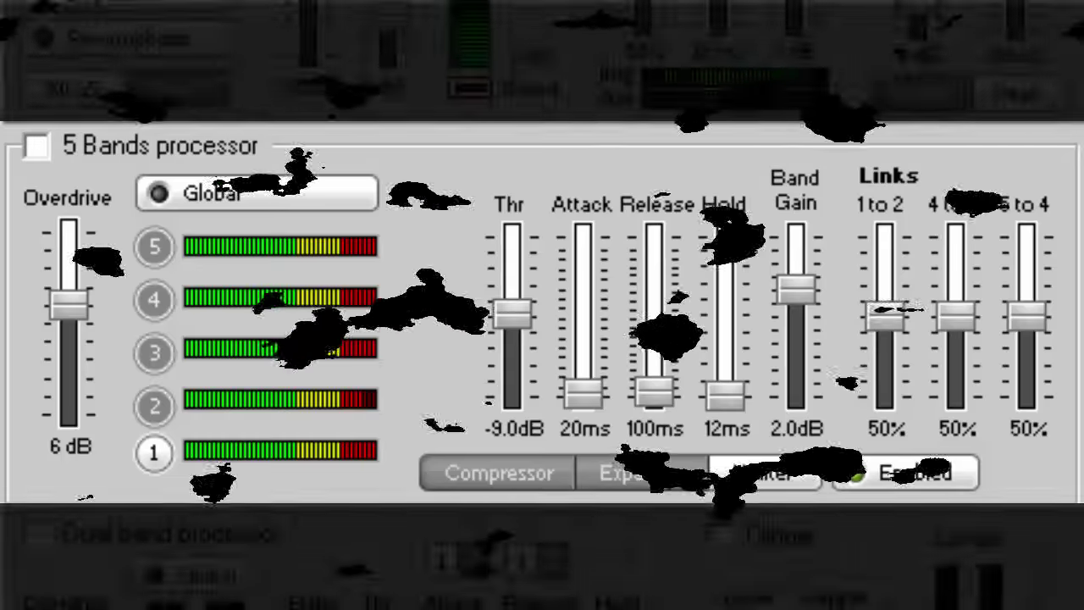
{"action": "left_click", "coordinate": [640, 472]}
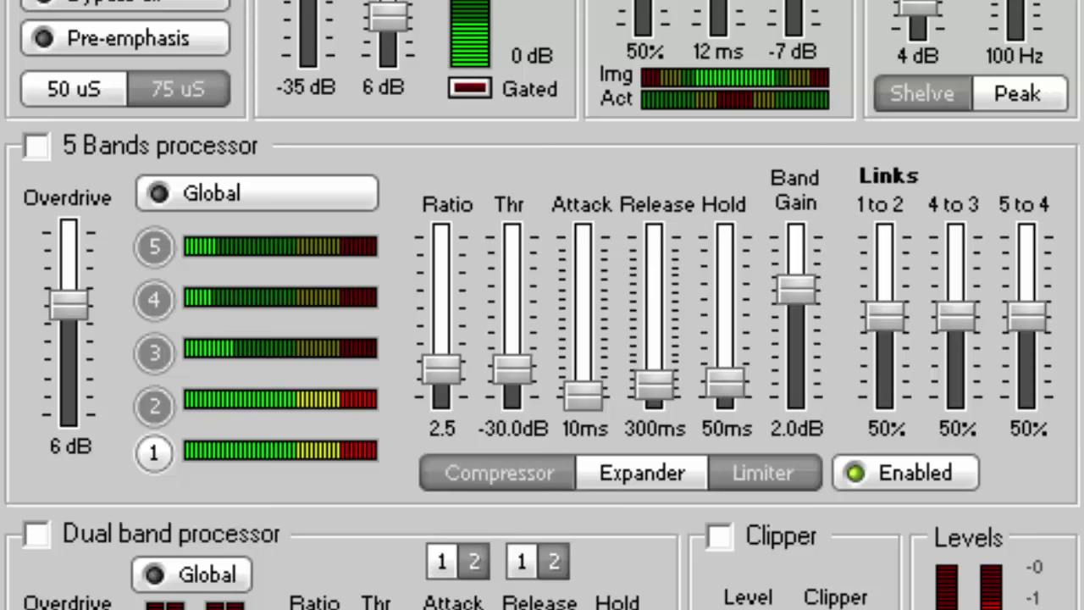